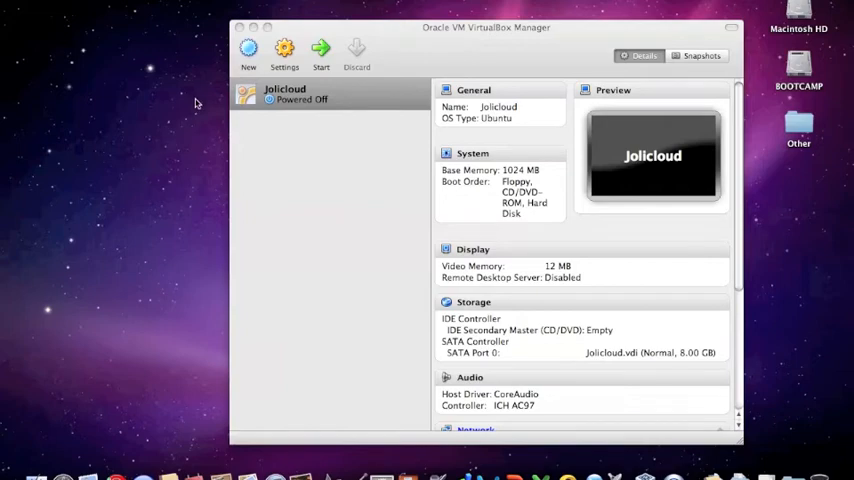
Start the Jolicloud virtual machine and let it boot to the username login screen
{"action": "left_click", "coordinate": [320, 50]}
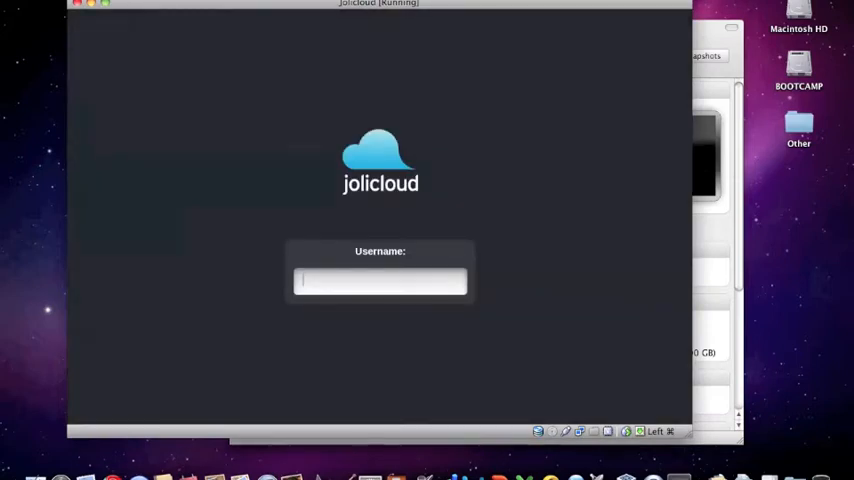
Log in as user 'luke' to reach the Jolicloud home screen of app launchers
{"action": "type", "text": "luke"}
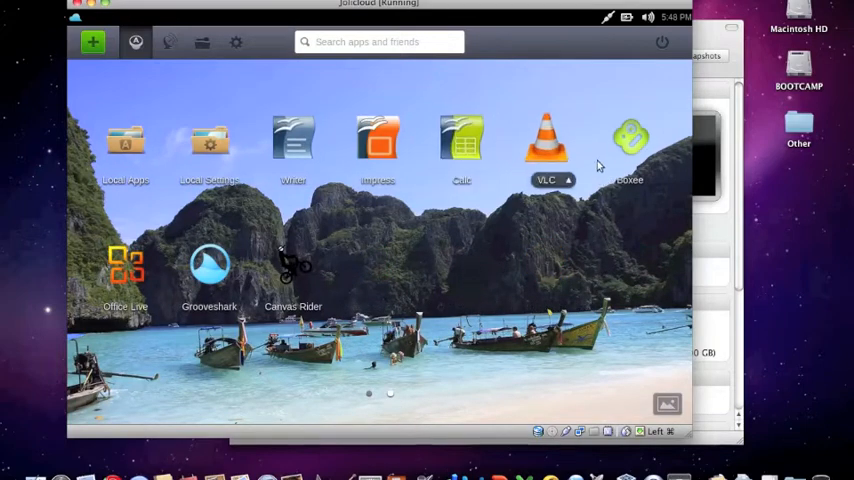
{"action": "mouse_move", "coordinate": [372, 400]}
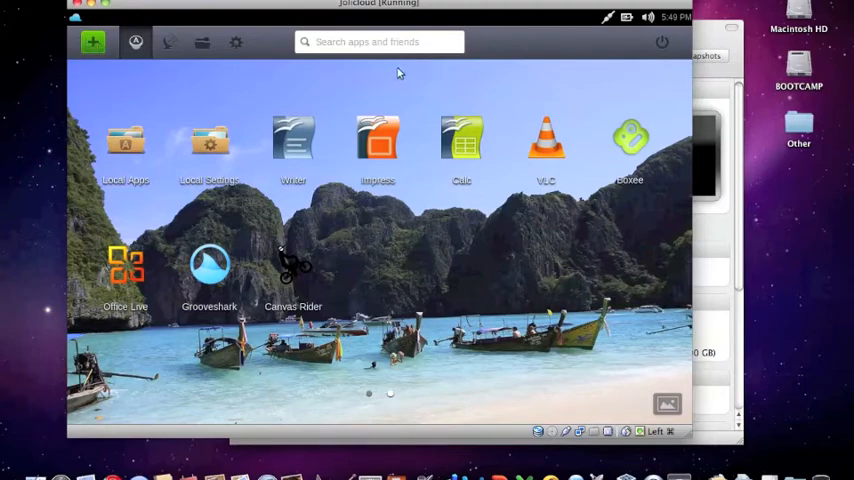
Search Jolicloud for 'firefox', view the Firefox app's details, and return to the home screen
{"action": "left_click", "coordinate": [380, 42]}
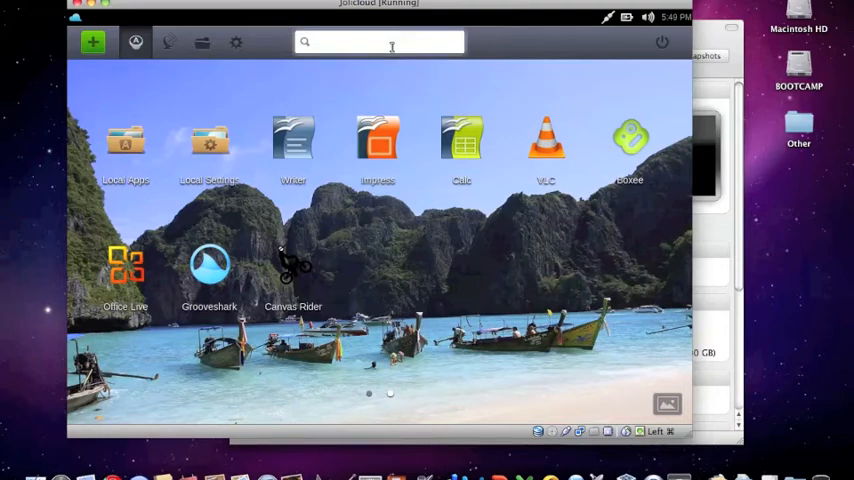
{"action": "type", "text": "firefox"}
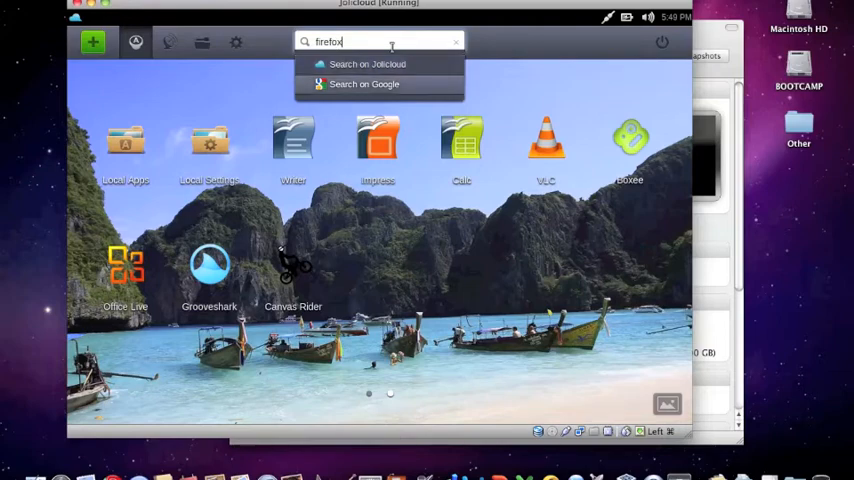
{"action": "left_click", "coordinate": [368, 64]}
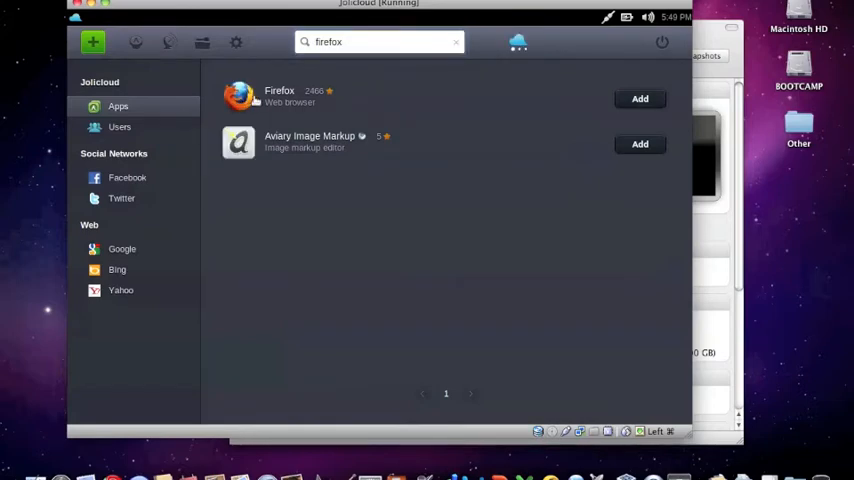
{"action": "left_click", "coordinate": [280, 96]}
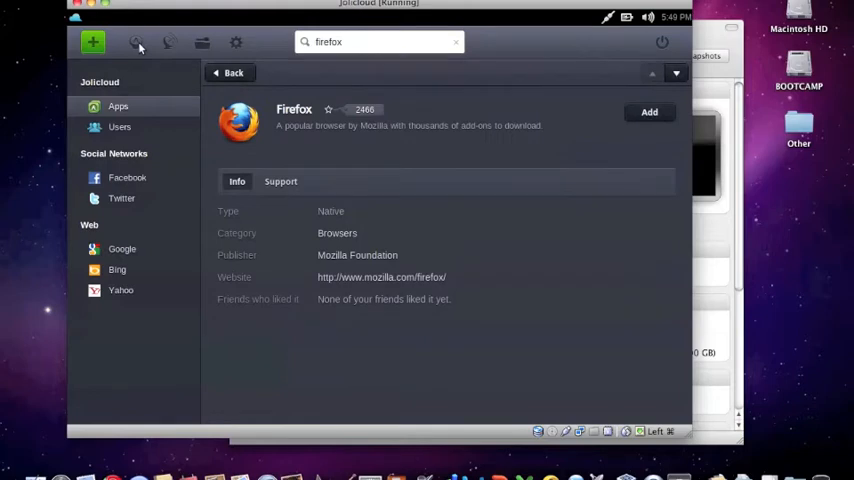
{"action": "left_click", "coordinate": [136, 42]}
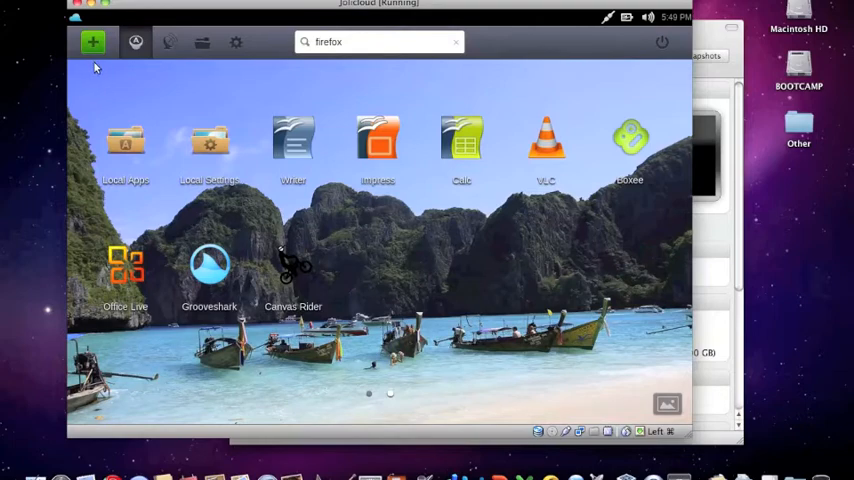
{"action": "left_click", "coordinate": [92, 42]}
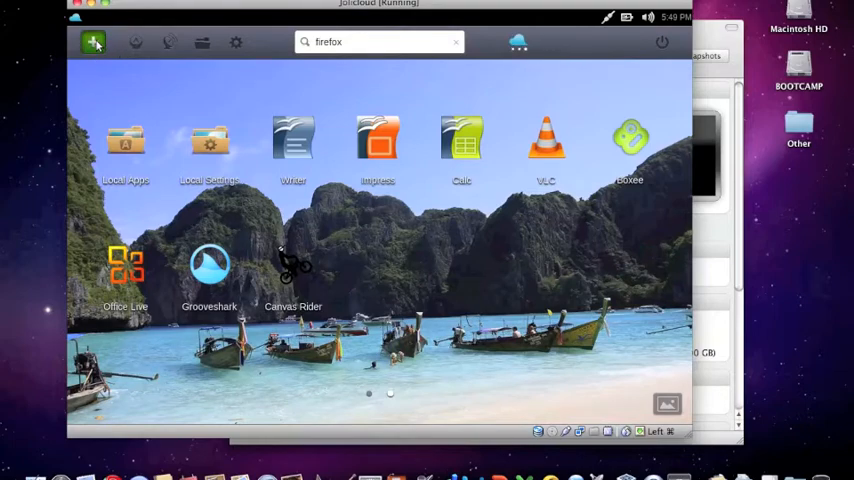
{"action": "left_click", "coordinate": [92, 42]}
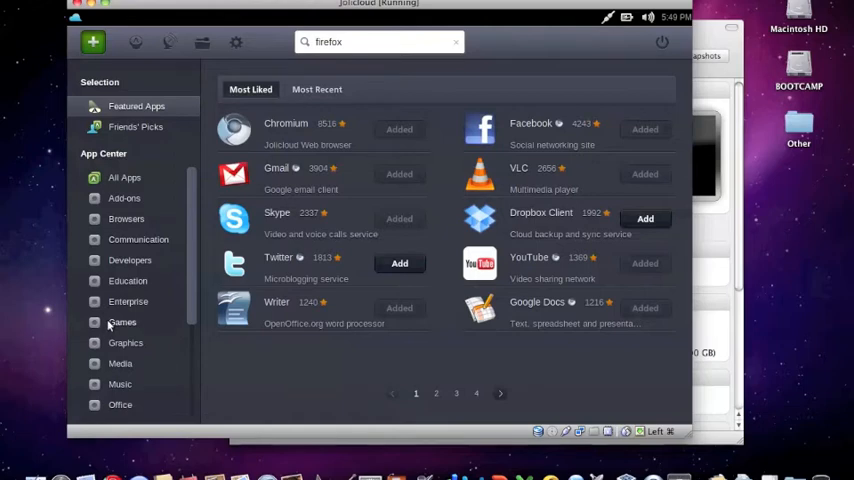
{"action": "left_click", "coordinate": [122, 322]}
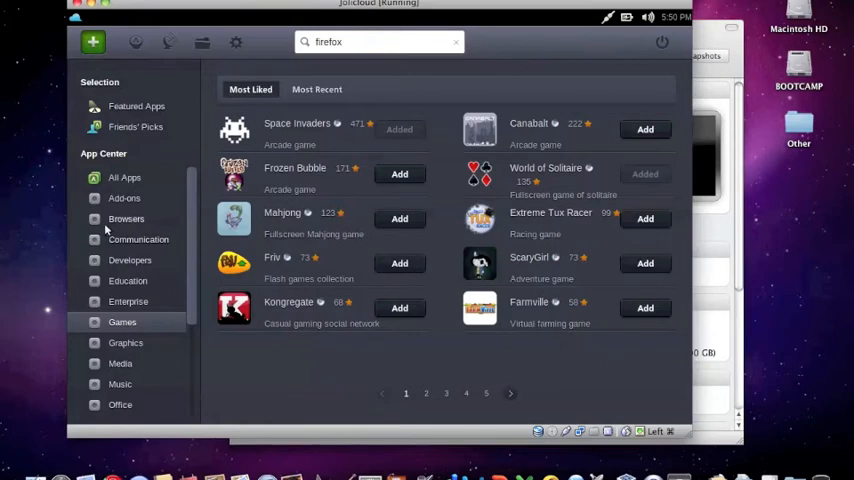
{"action": "left_click", "coordinate": [126, 218]}
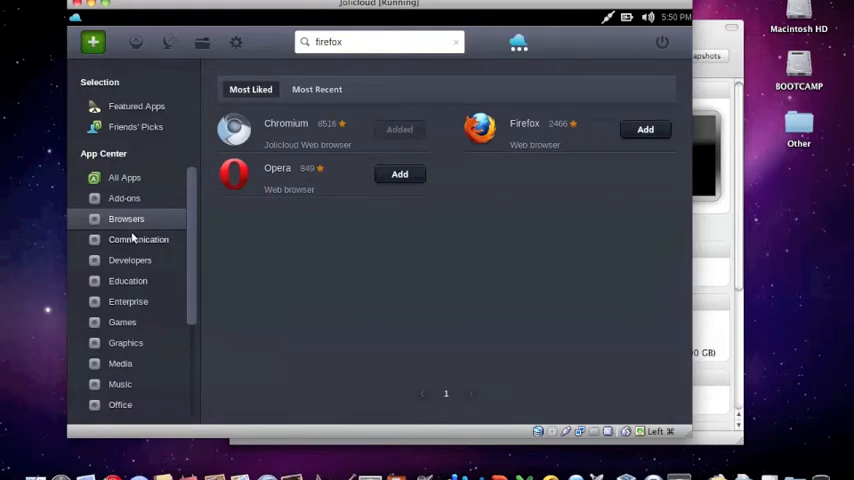
{"action": "left_click", "coordinate": [138, 240]}
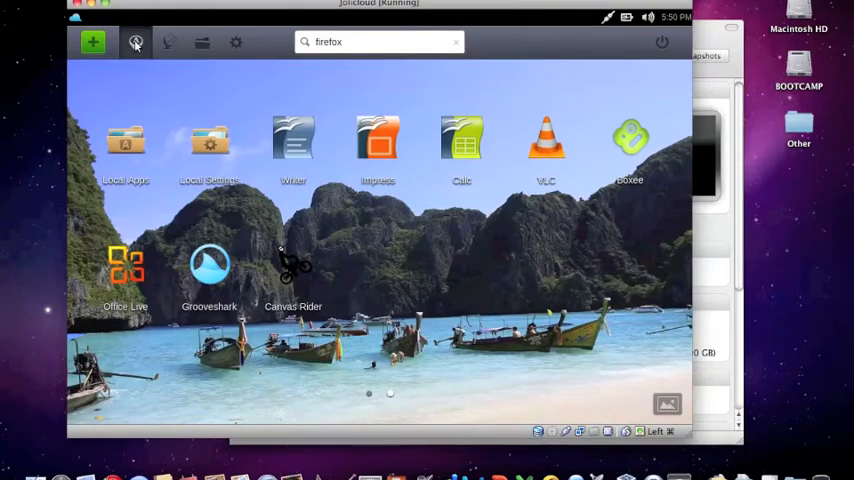
{"action": "mouse_move", "coordinate": [302, 296]}
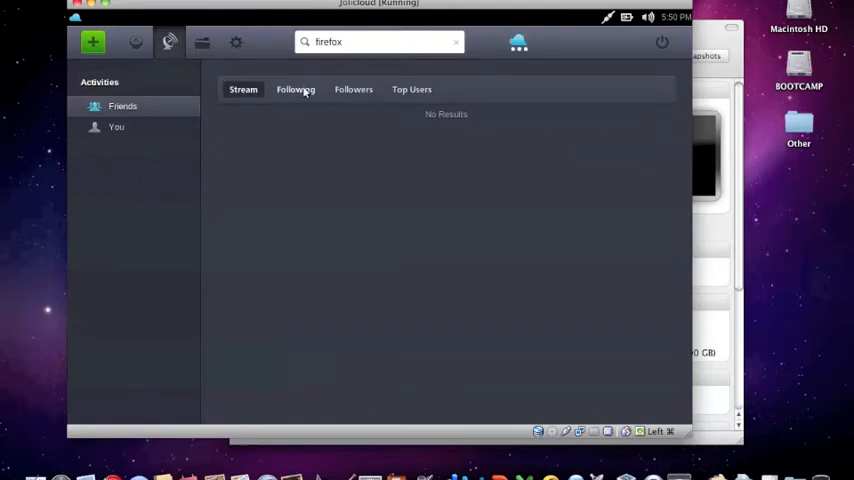
View the Following, Followers and Top Users lists in the Activities view
{"action": "left_click", "coordinate": [296, 88]}
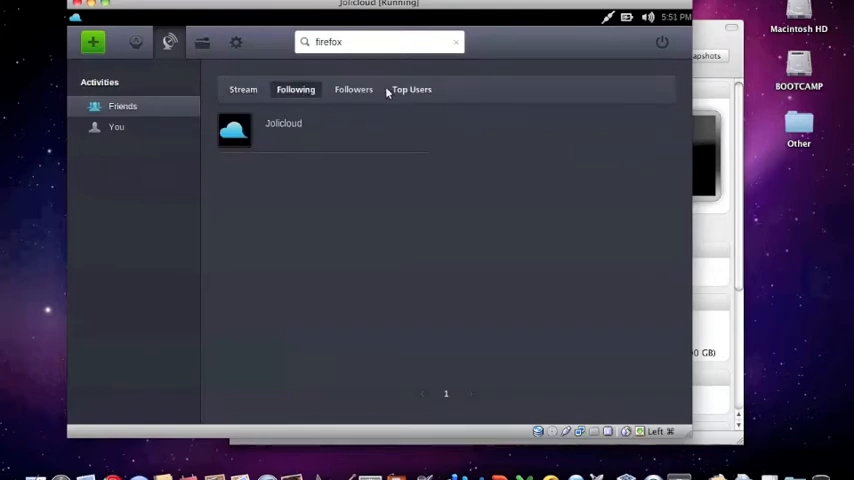
{"action": "left_click", "coordinate": [352, 88]}
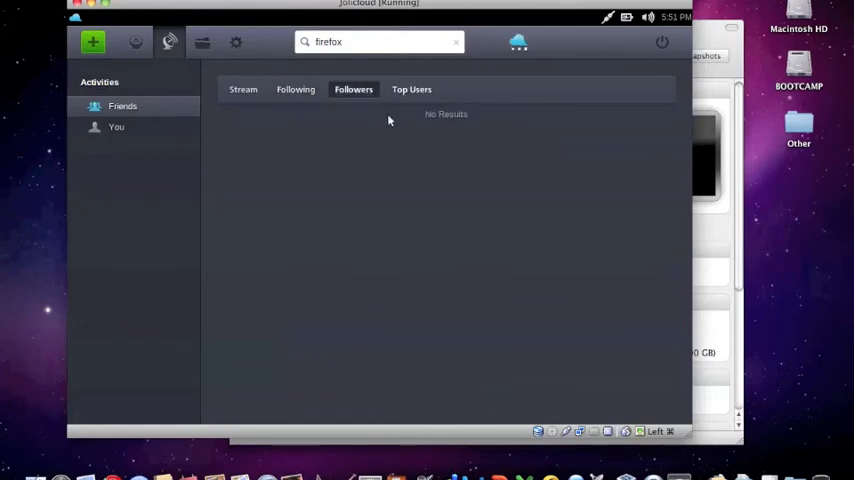
{"action": "left_click", "coordinate": [412, 88]}
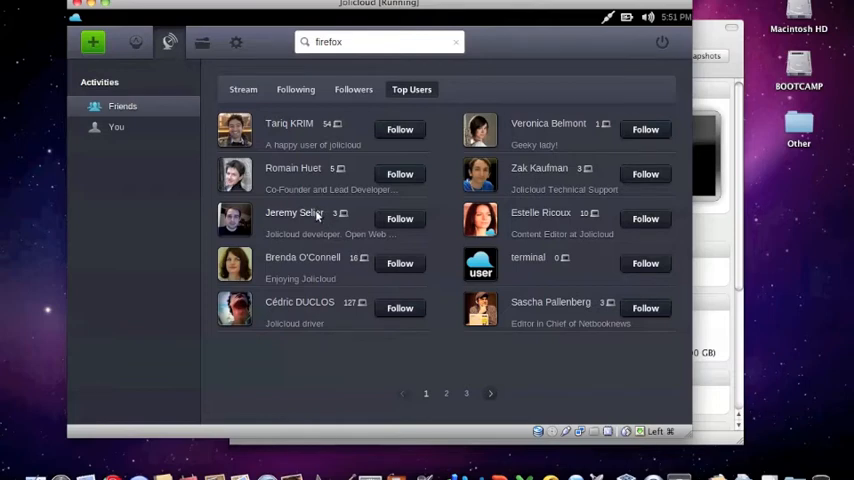
{"action": "mouse_move", "coordinate": [192, 44]}
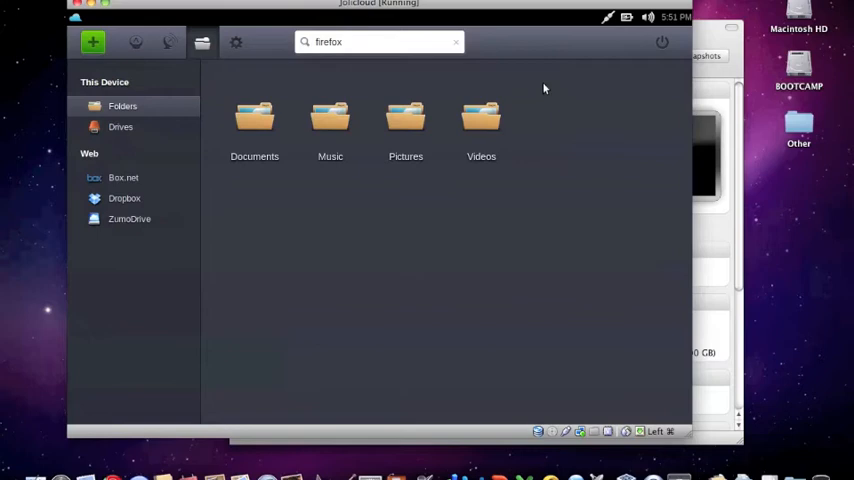
{"action": "mouse_move", "coordinate": [492, 90]}
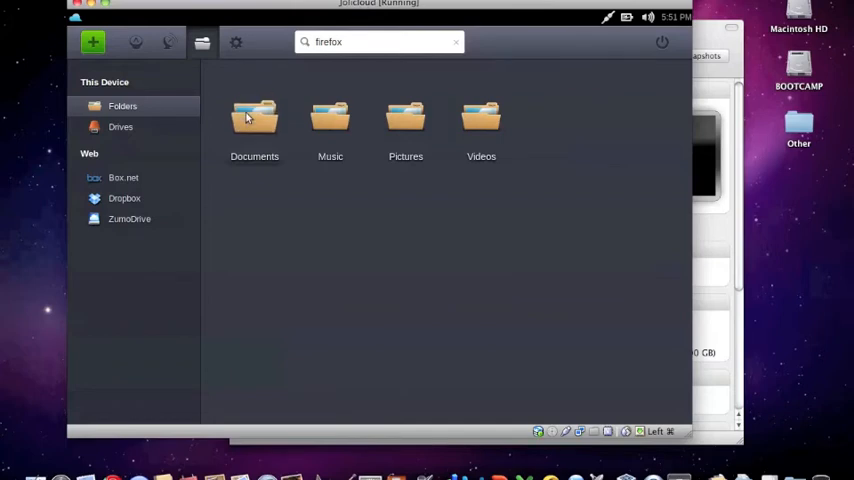
Browse the empty Documents folder, go up to the home folder and enter another subfolder
{"action": "double_click", "coordinate": [254, 116]}
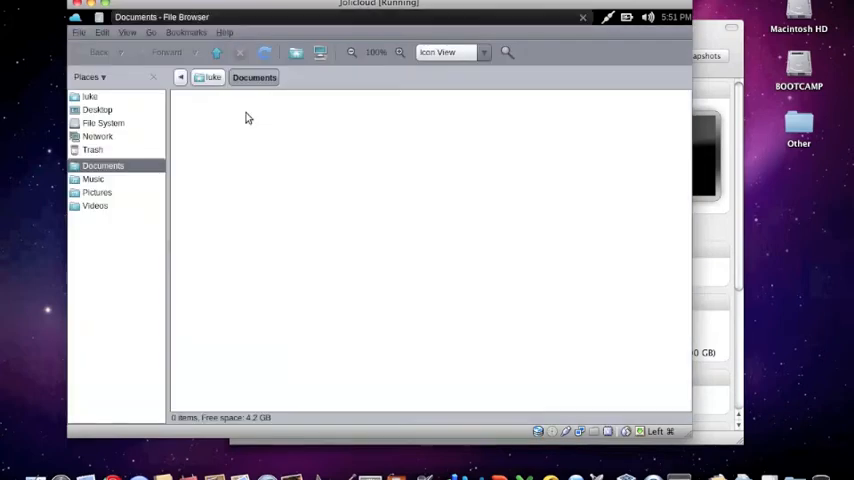
{"action": "mouse_move", "coordinate": [660, 38]}
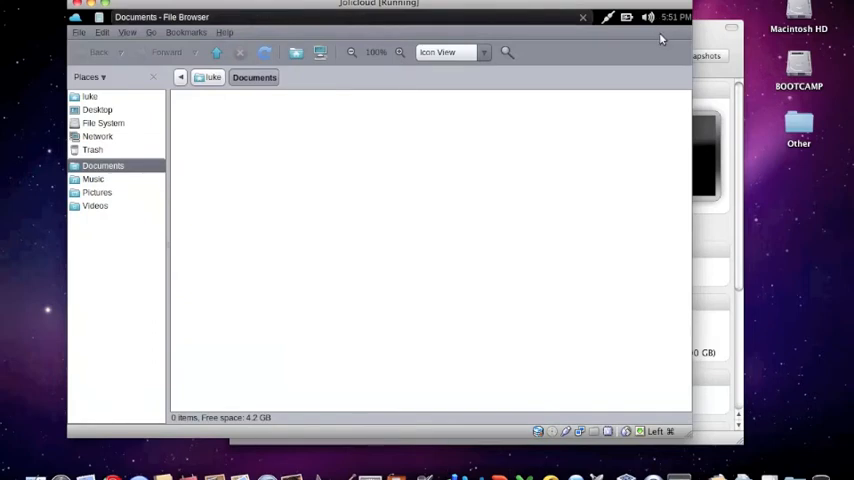
{"action": "mouse_move", "coordinate": [70, 132]}
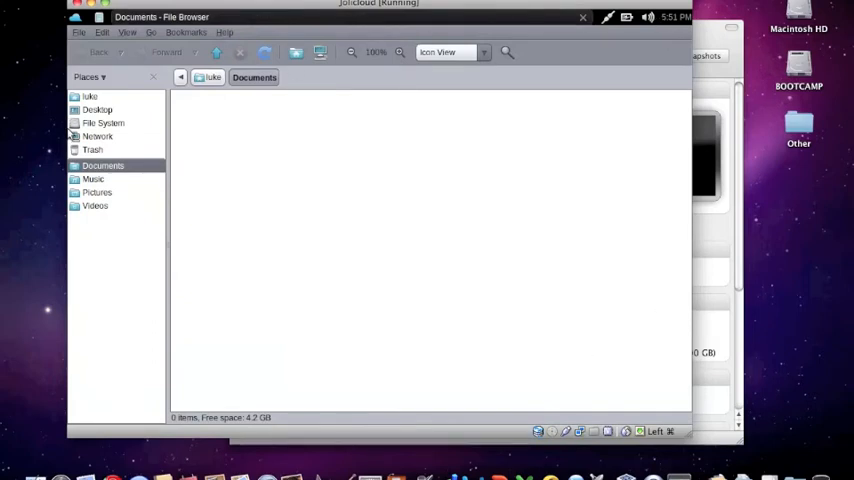
{"action": "left_click", "coordinate": [96, 108]}
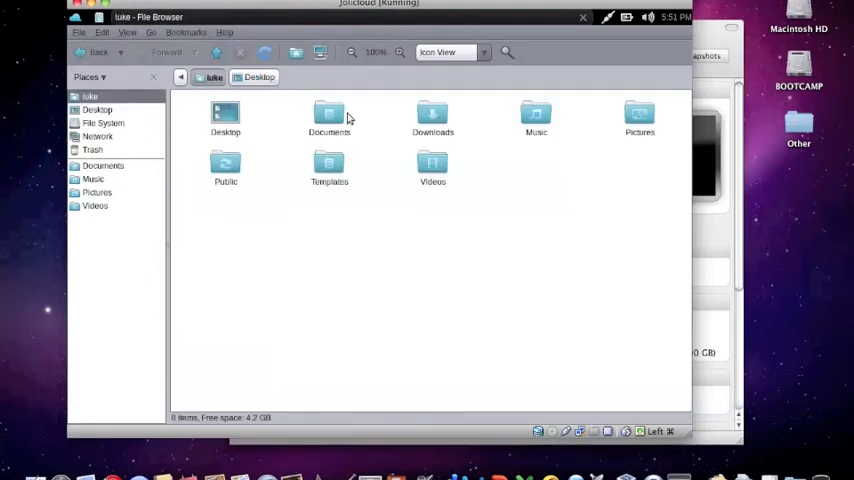
{"action": "double_click", "coordinate": [328, 114]}
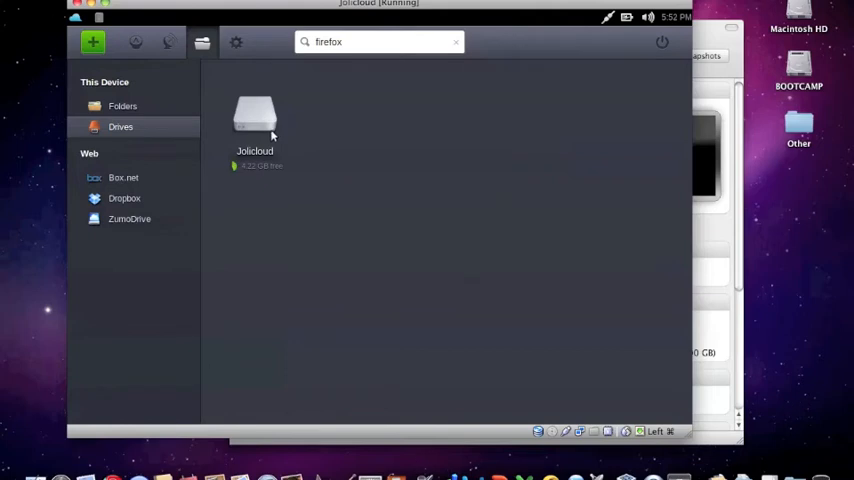
View the Box.net, Dropbox and Jolicloud web drive storage pages from the sidebar
{"action": "left_click", "coordinate": [124, 178]}
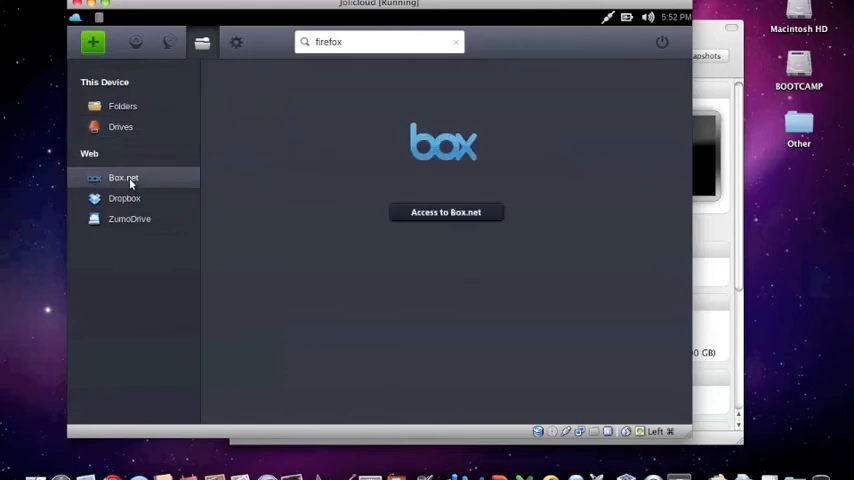
{"action": "mouse_move", "coordinate": [132, 190]}
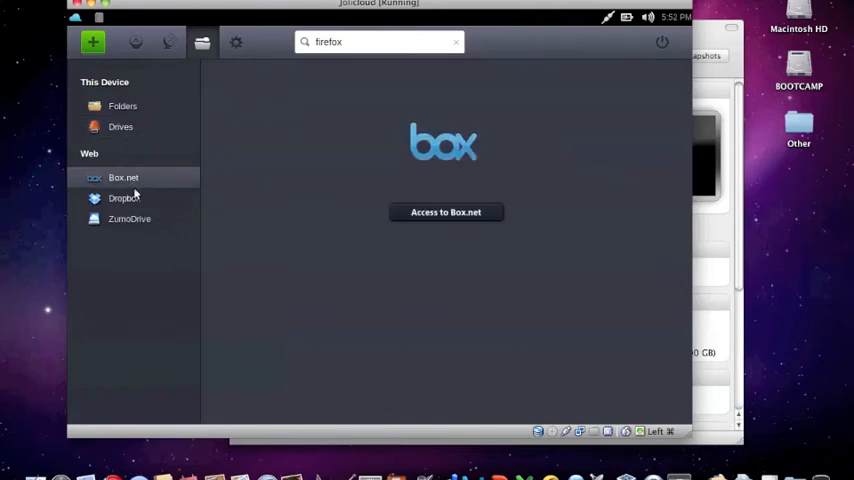
{"action": "left_click", "coordinate": [124, 196]}
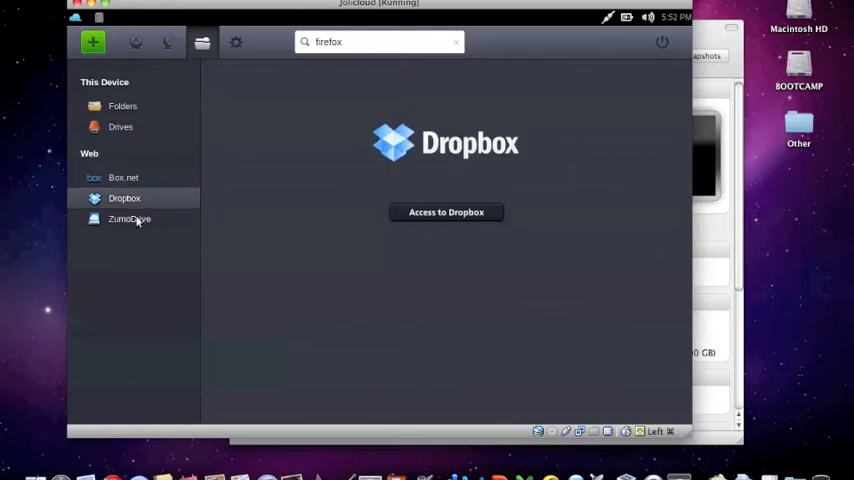
{"action": "left_click", "coordinate": [128, 218]}
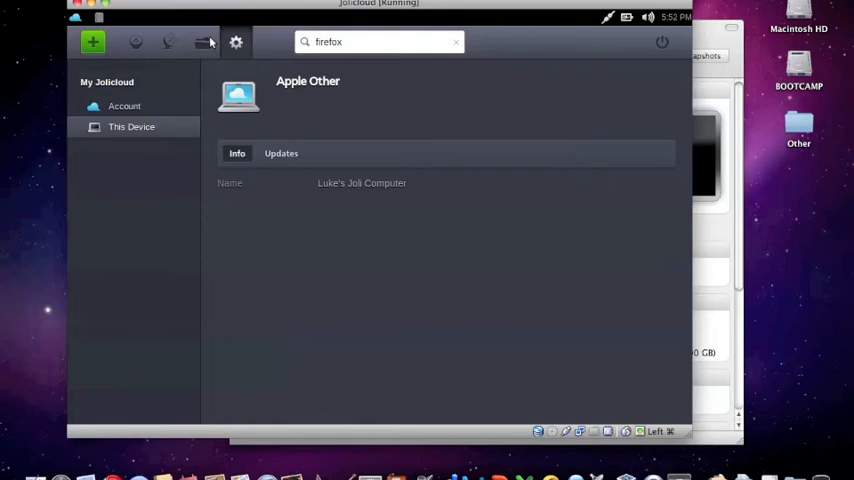
{"action": "mouse_move", "coordinate": [132, 44]}
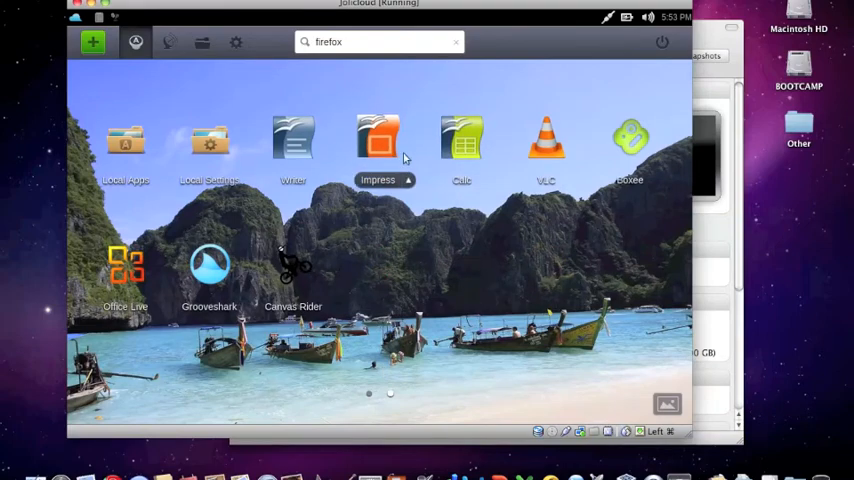
{"action": "mouse_move", "coordinate": [616, 302]}
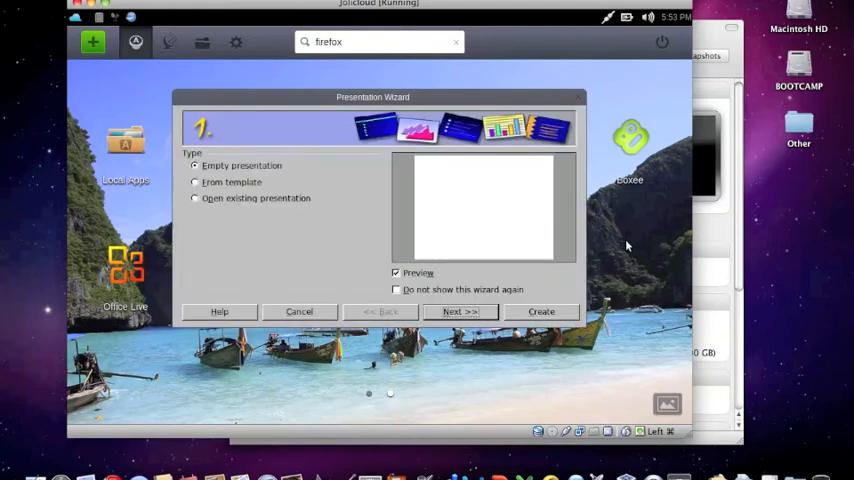
{"action": "mouse_move", "coordinate": [584, 100]}
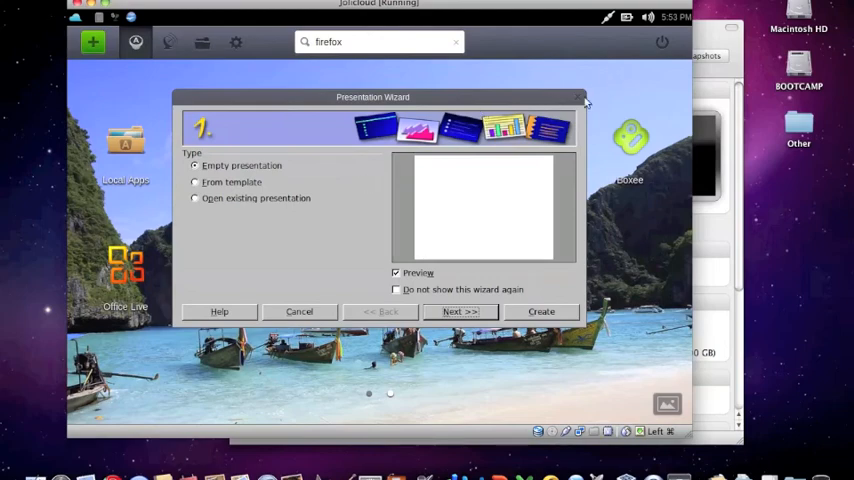
Cancel Impress's Presentation Wizard without creating a presentation
{"action": "left_click", "coordinate": [300, 312]}
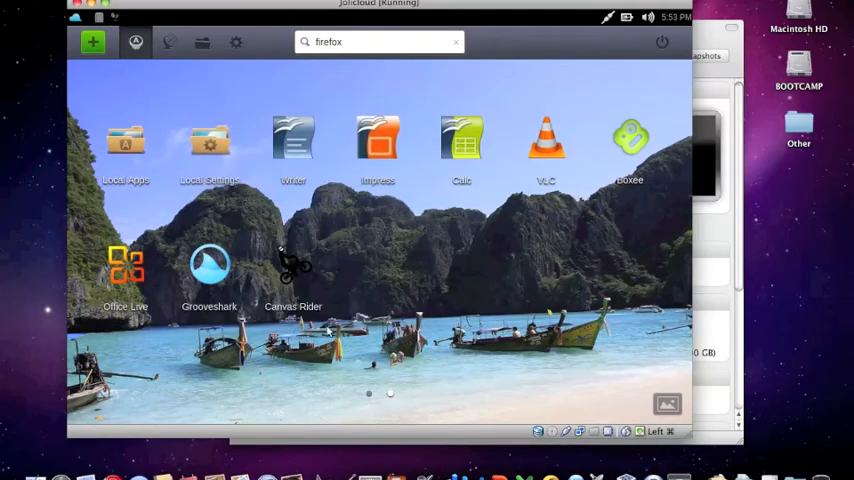
{"action": "mouse_move", "coordinate": [368, 400]}
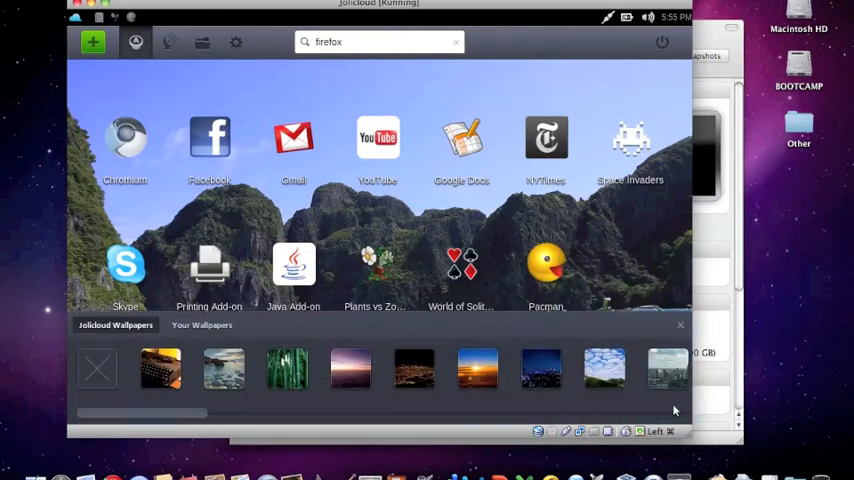
Try a rocky seashore wallpaper and no wallpaper, then set the sunset-over-the-sea image as background
{"action": "left_click", "coordinate": [224, 368]}
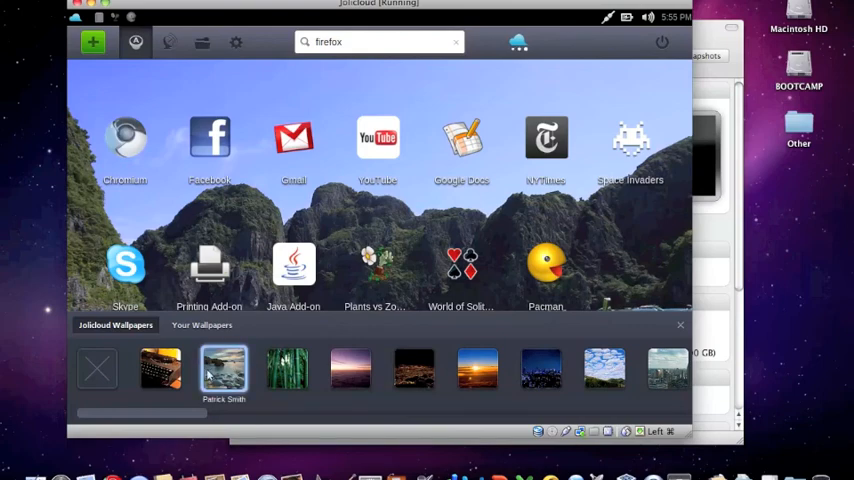
{"action": "left_click", "coordinate": [160, 368]}
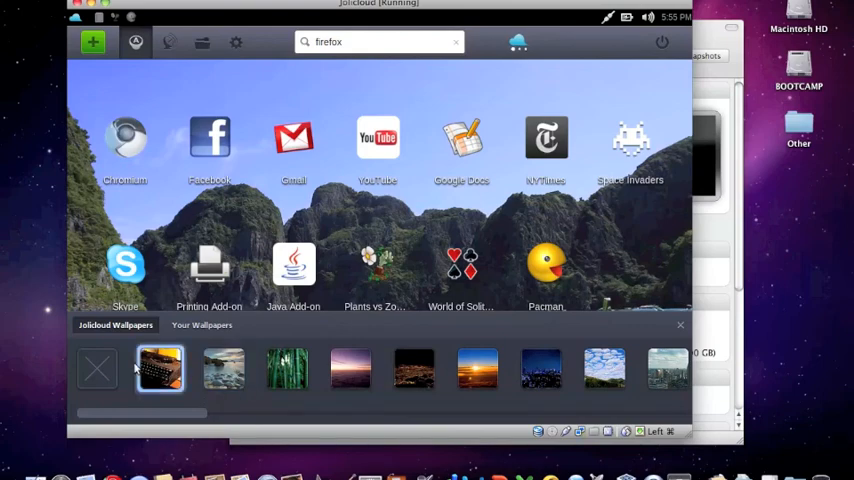
{"action": "left_click", "coordinate": [224, 368]}
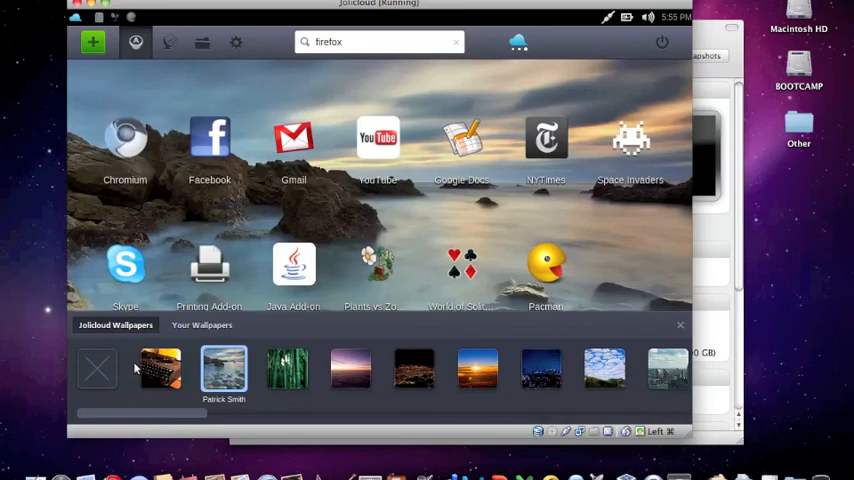
{"action": "left_click", "coordinate": [96, 368]}
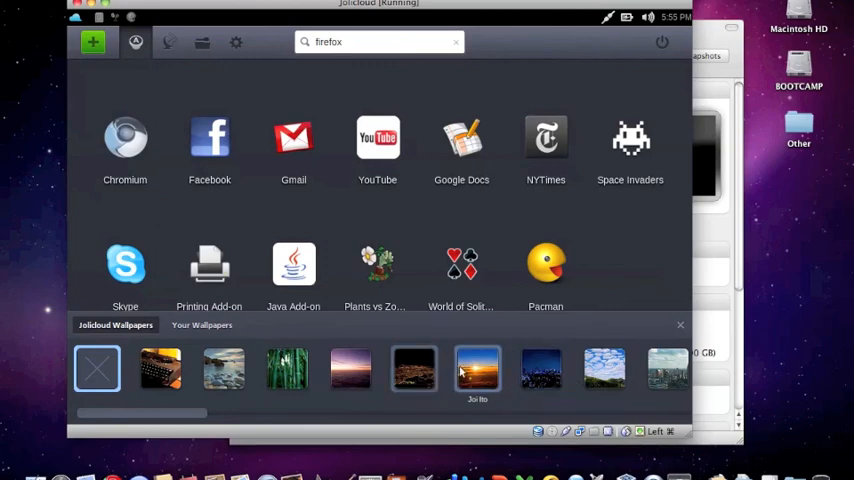
{"action": "left_click", "coordinate": [540, 368]}
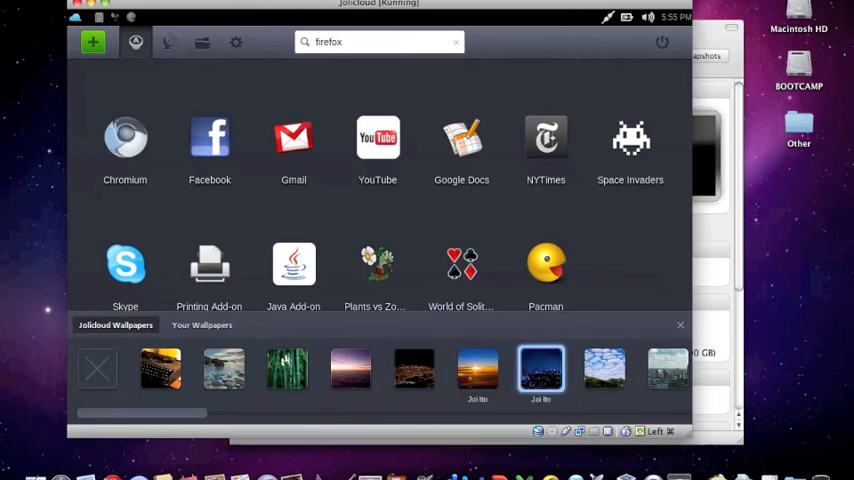
{"action": "left_click", "coordinate": [476, 368]}
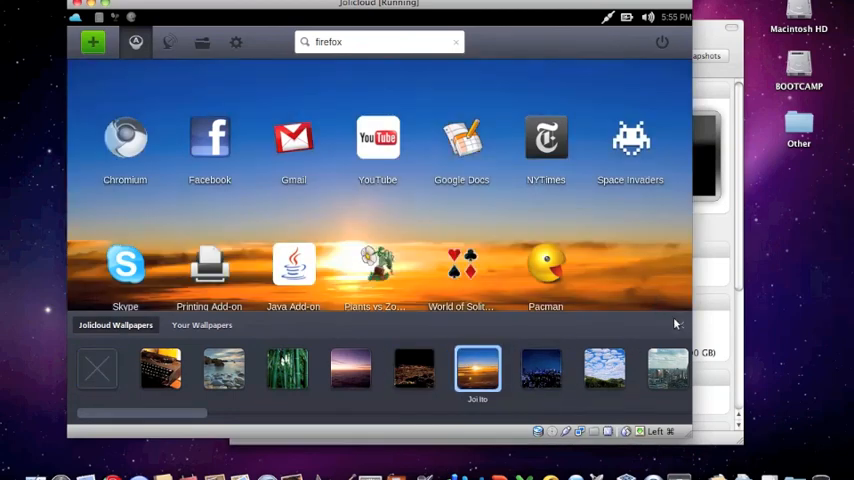